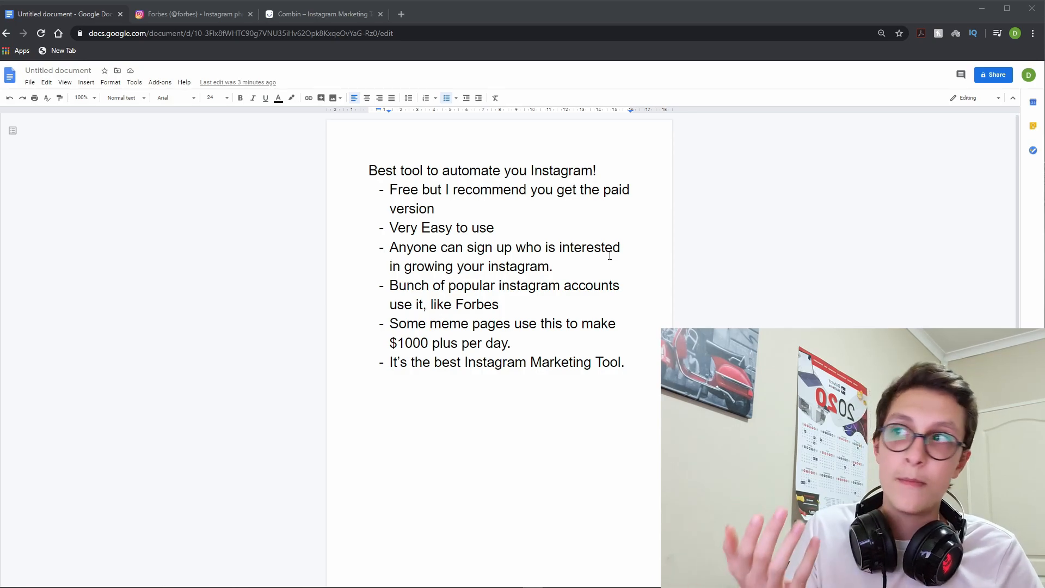
# Show the Forbes Instagram profile and scroll down into its posts grid.
pyautogui.click(196, 14)
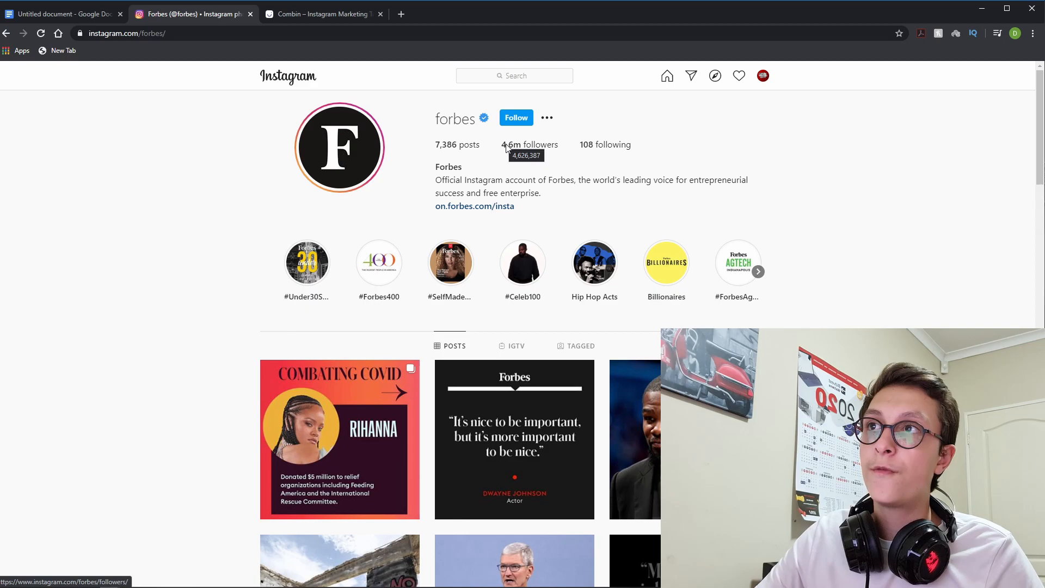
pyautogui.moveTo(412, 157)
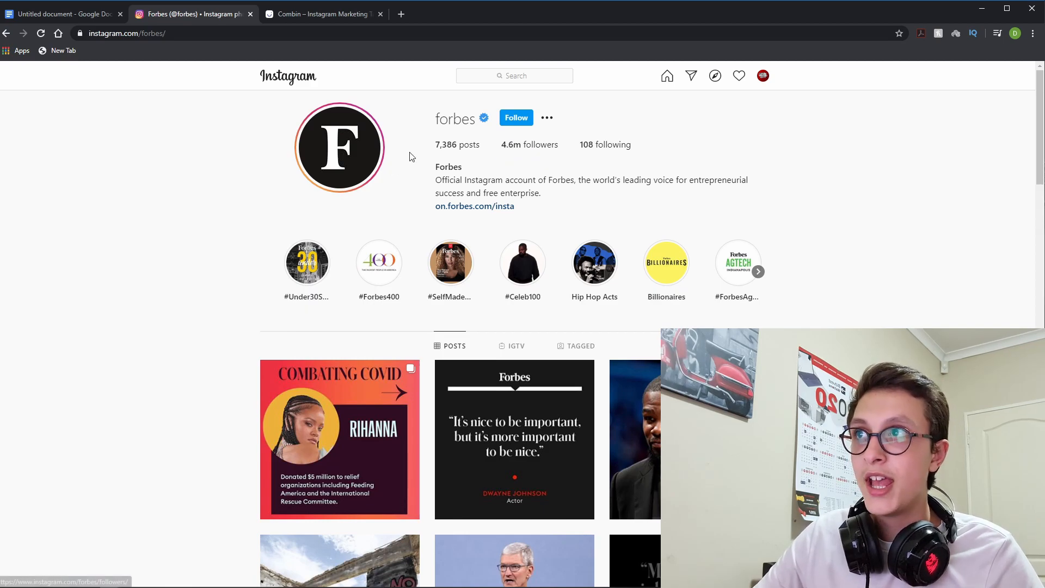
pyautogui.moveTo(436, 143); pyautogui.dragTo(557, 144)
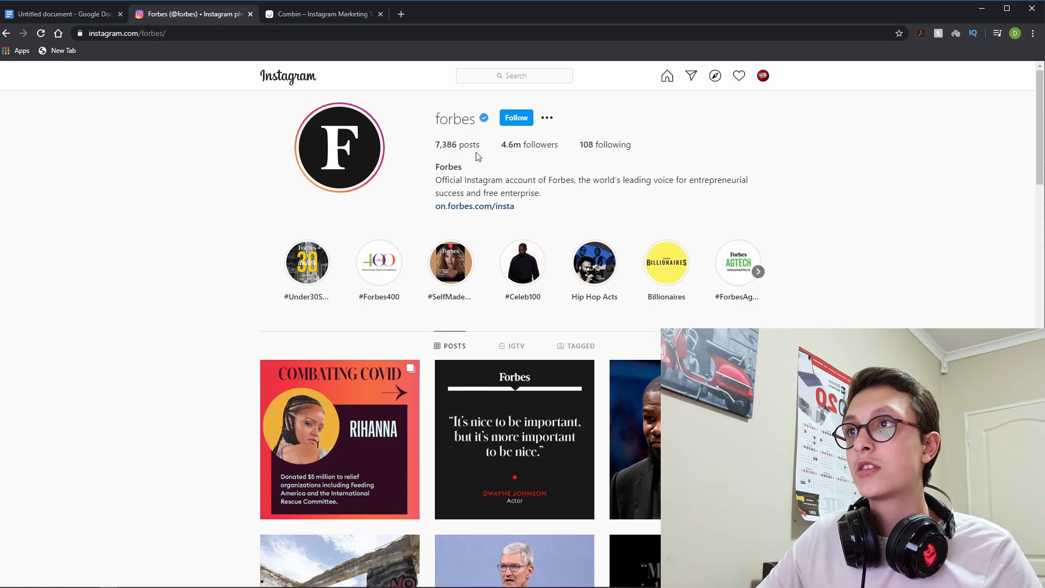
pyautogui.scroll(-3)
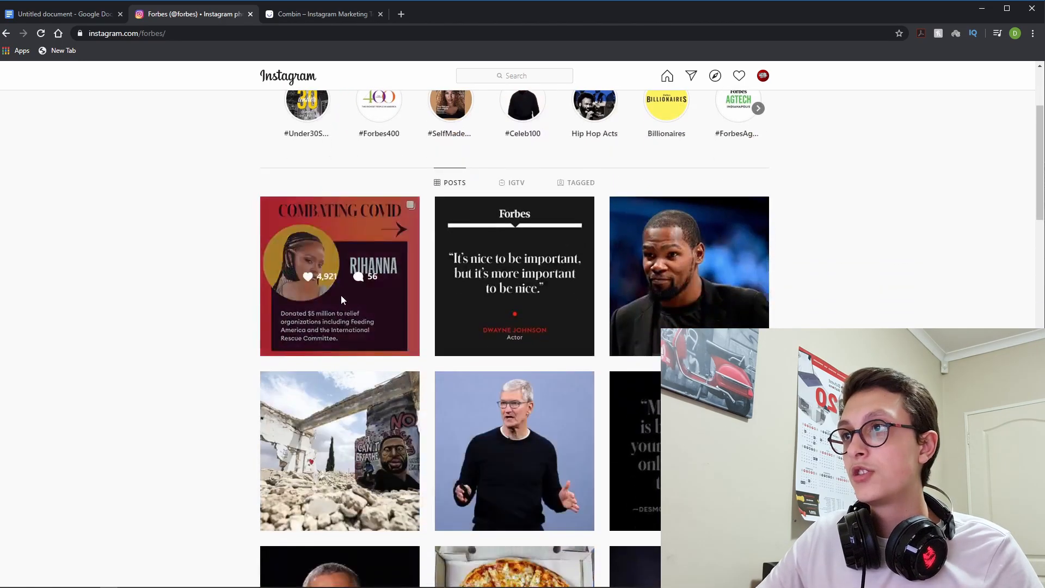
pyautogui.click(340, 276)
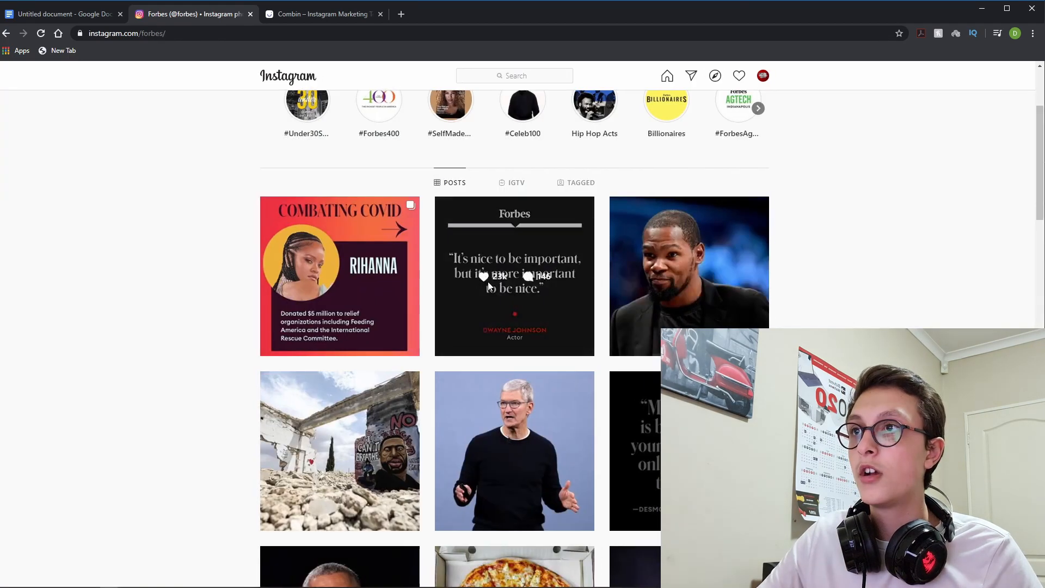
# Browse the Dwayne Johnson quote post and the next Forbes post, then return to the profile top.
pyautogui.click(514, 277)
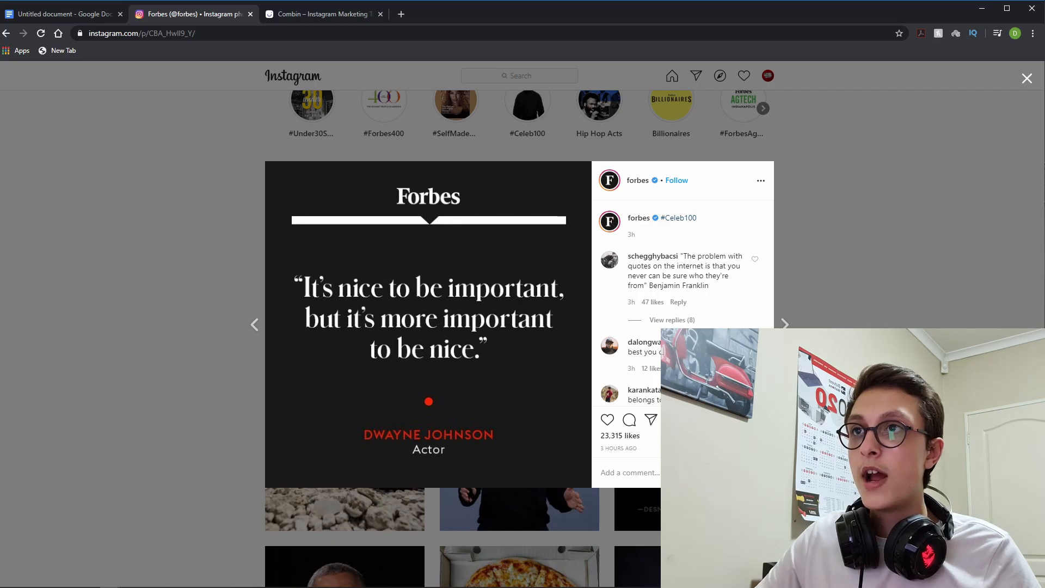
pyautogui.click(784, 324)
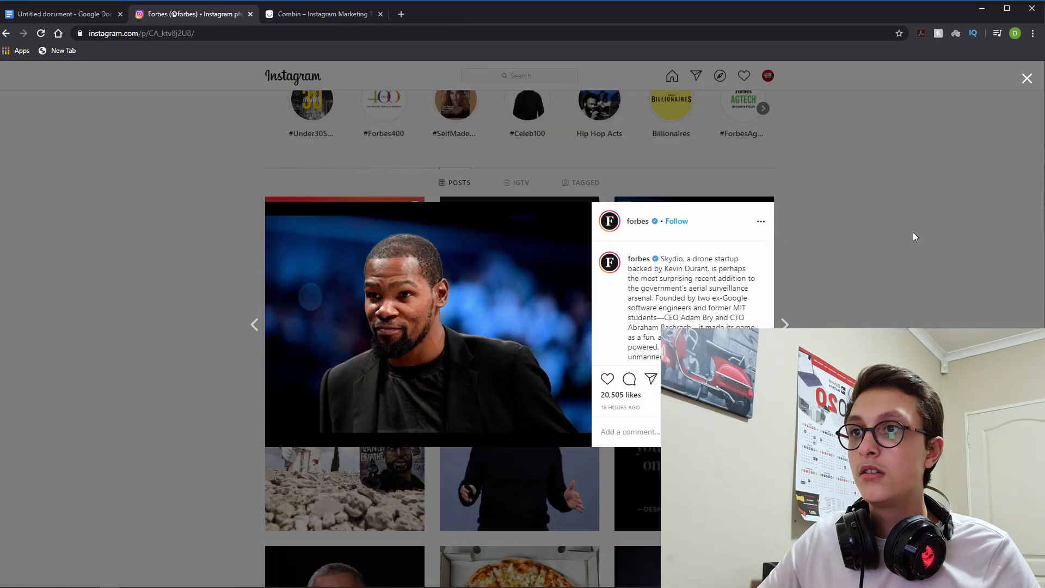
pyautogui.click(1027, 78)
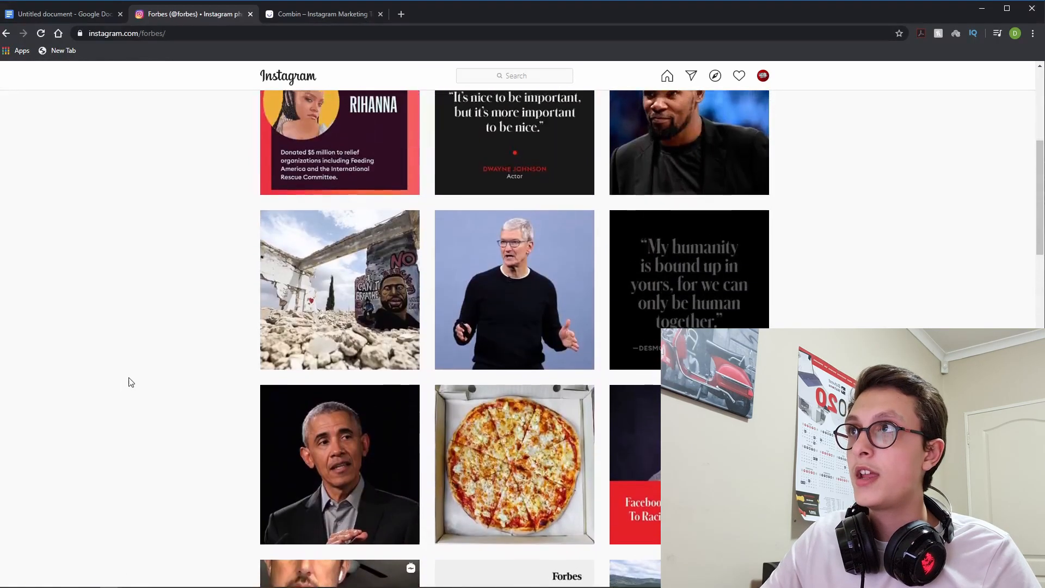
pyautogui.scroll(3)
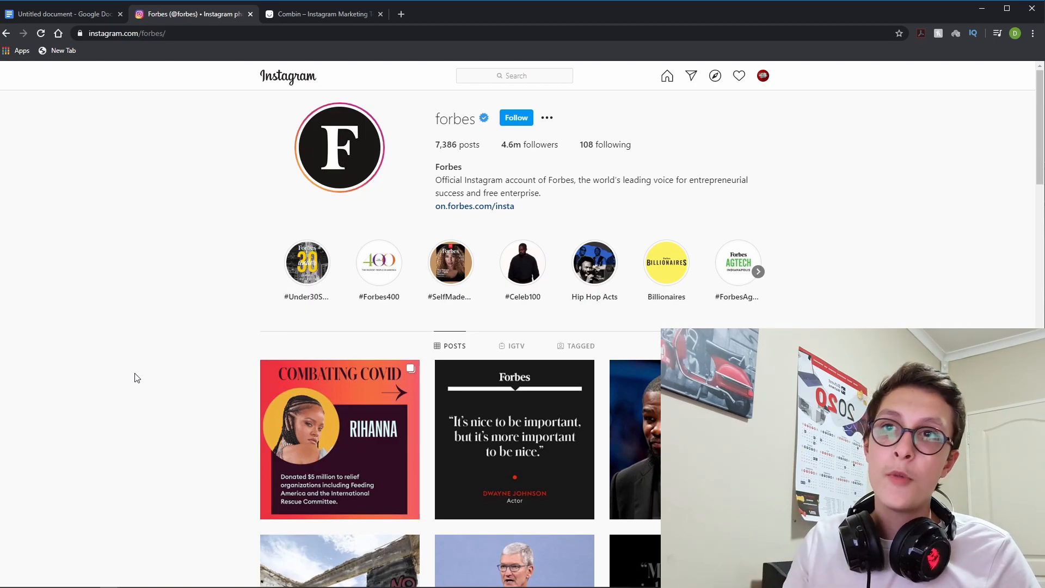
# Return to the Google Docs notes ending with 'It's the best Instagram Marketing Tool.'.
pyautogui.click(65, 11)
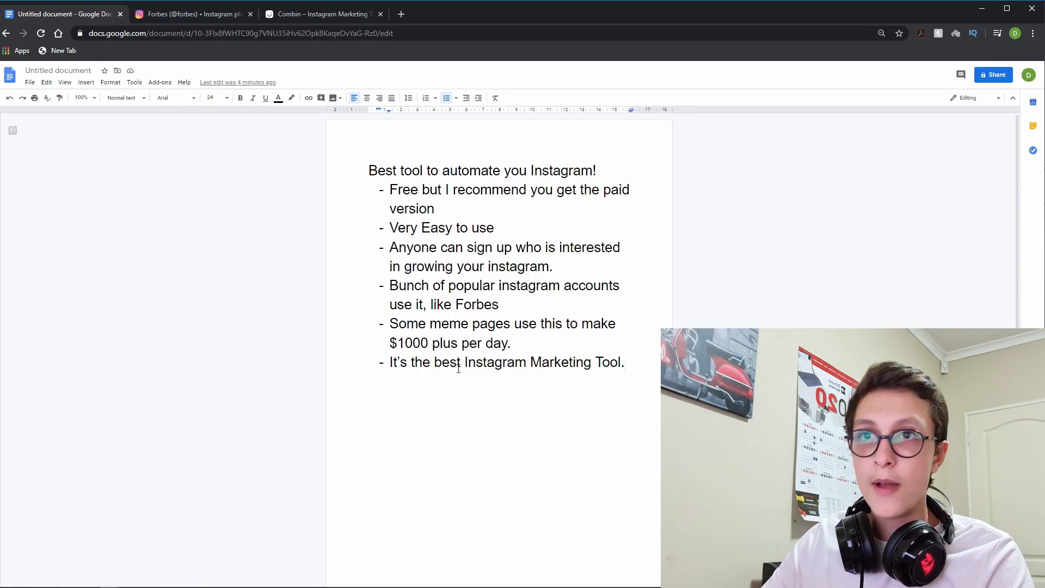
# Show combin.com's homepage and briefly highlight the 'Instagram Marketing and' headline words.
pyautogui.click(320, 14)
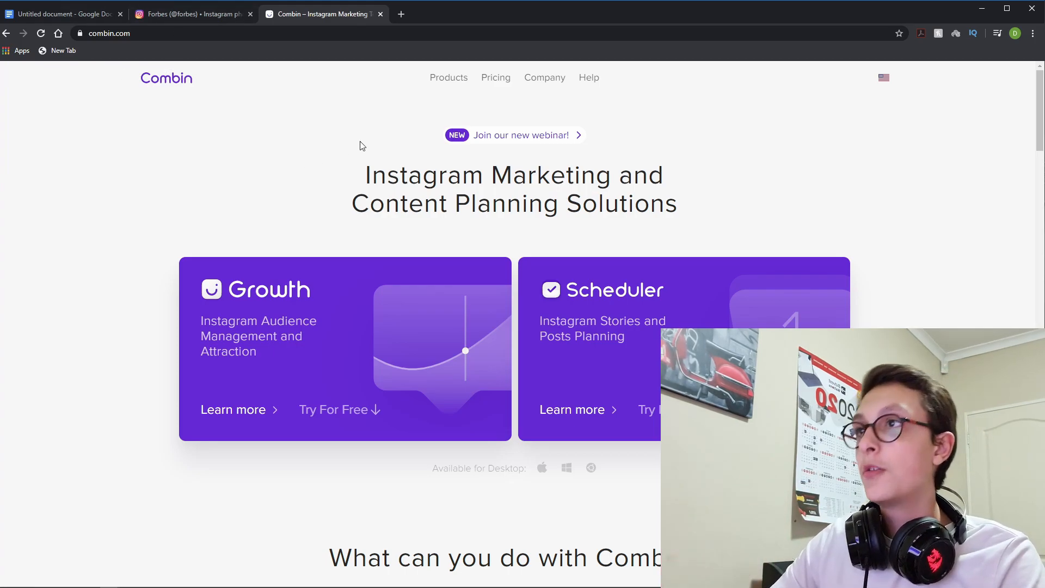
pyautogui.moveTo(366, 174); pyautogui.dragTo(660, 174)
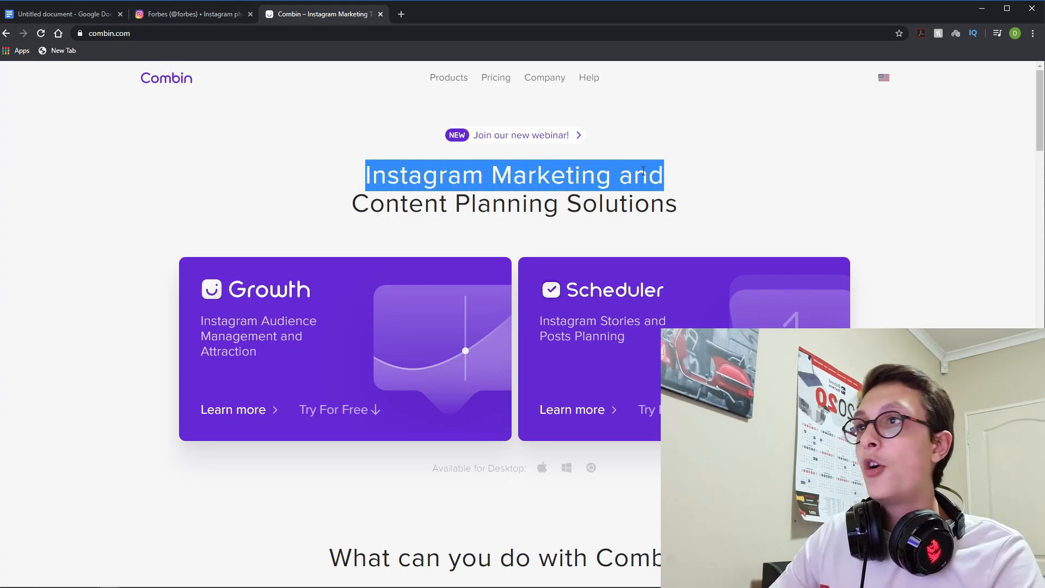
pyautogui.moveTo(643, 175); pyautogui.dragTo(675, 203)
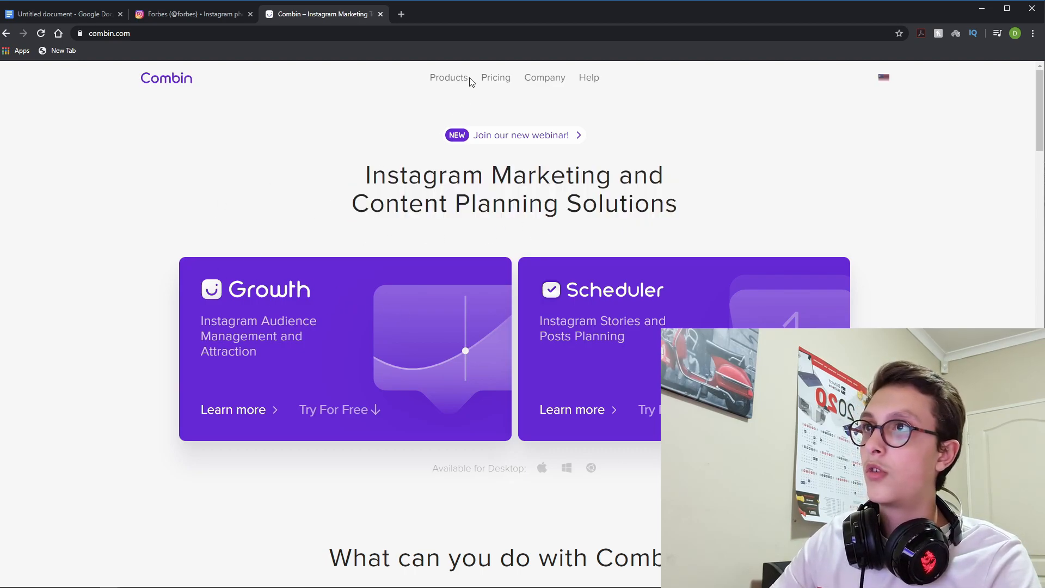
pyautogui.moveTo(325, 342)
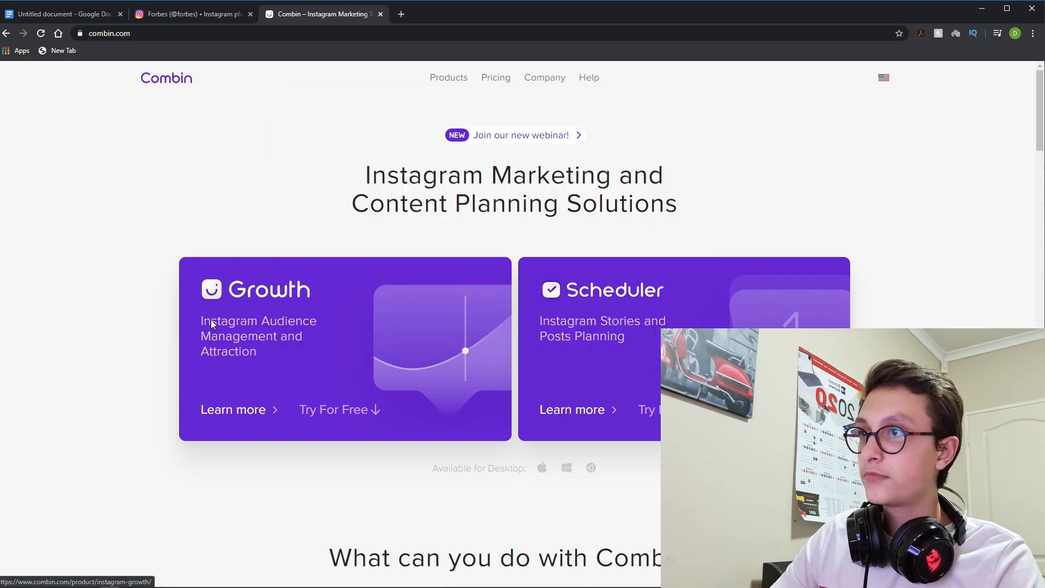
pyautogui.moveTo(176, 363)
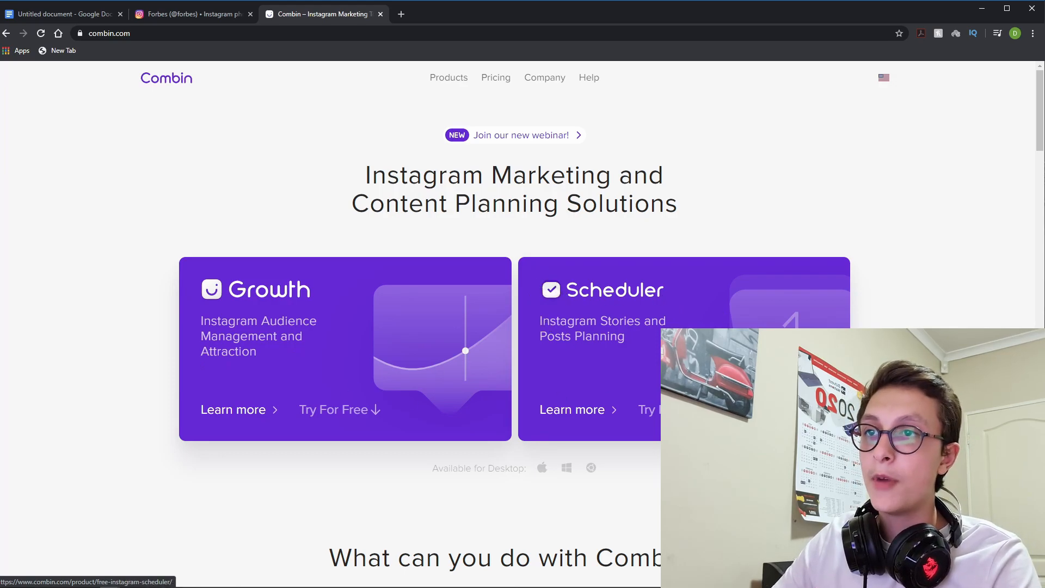
# Scroll the homepage down to the 'What can you do with Combin?' section.
pyautogui.scroll(-3)
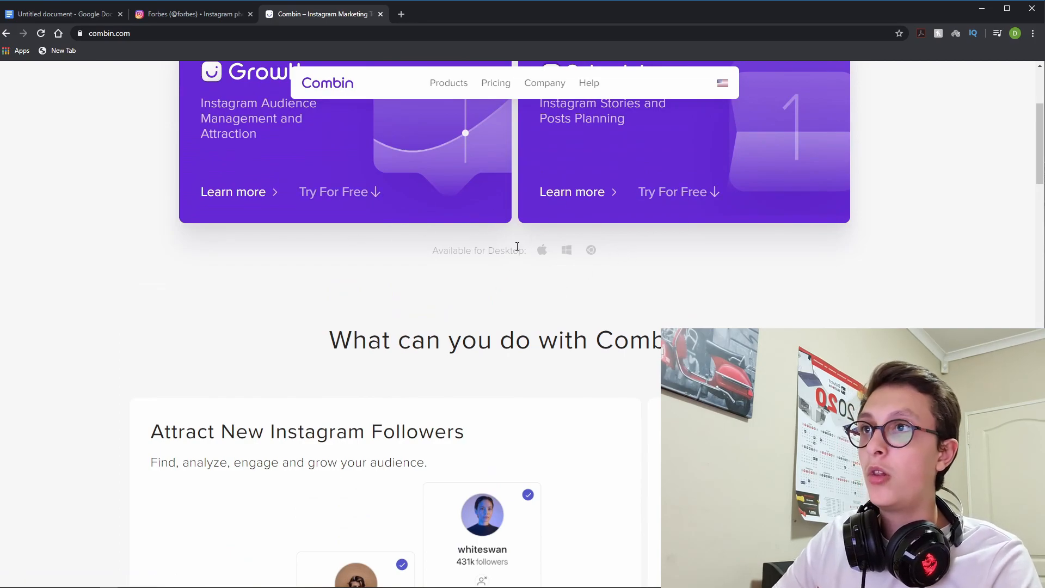
pyautogui.moveTo(550, 251)
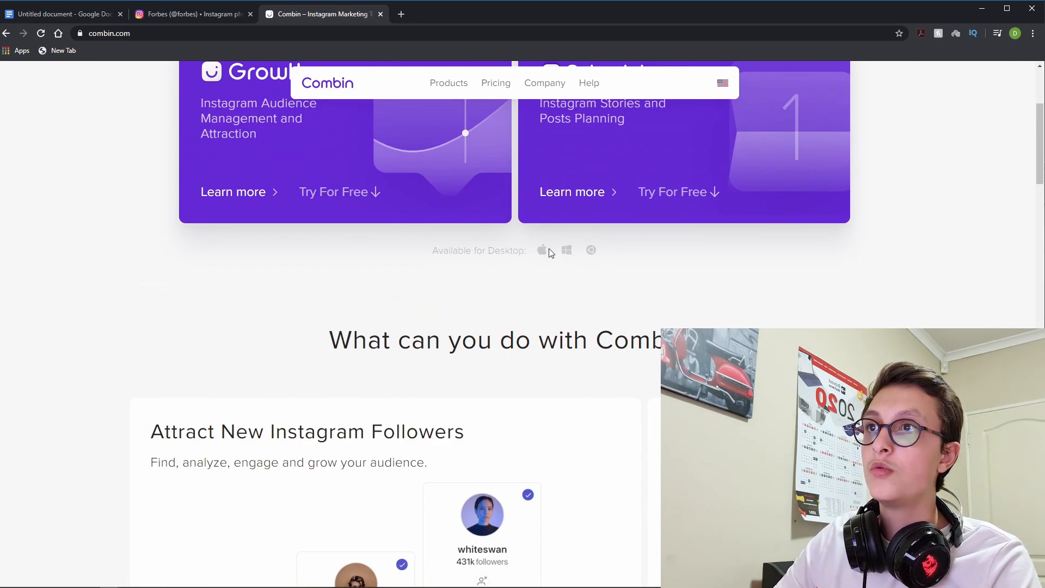
pyautogui.moveTo(579, 276)
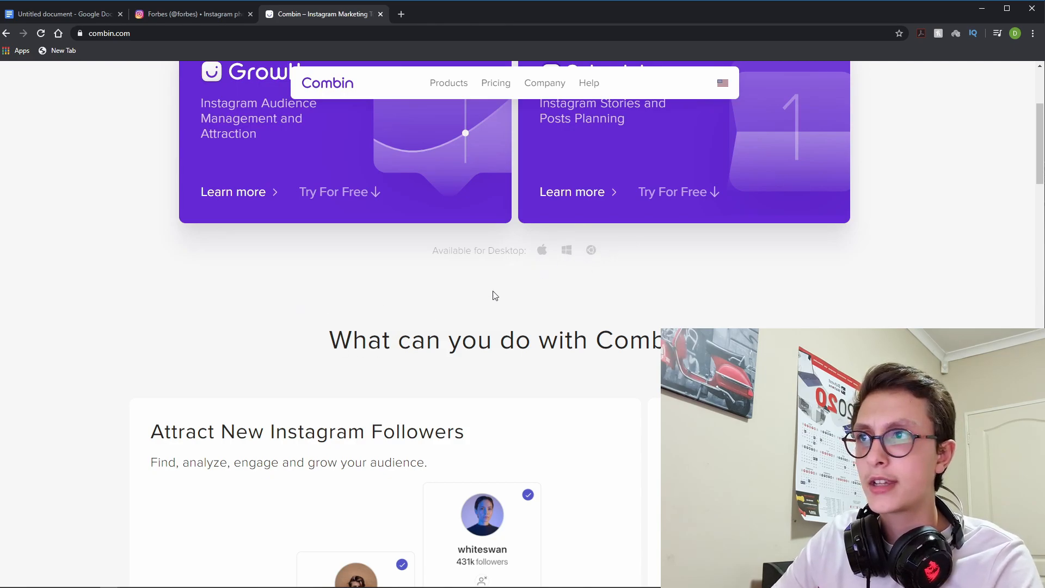
pyautogui.scroll(-3)
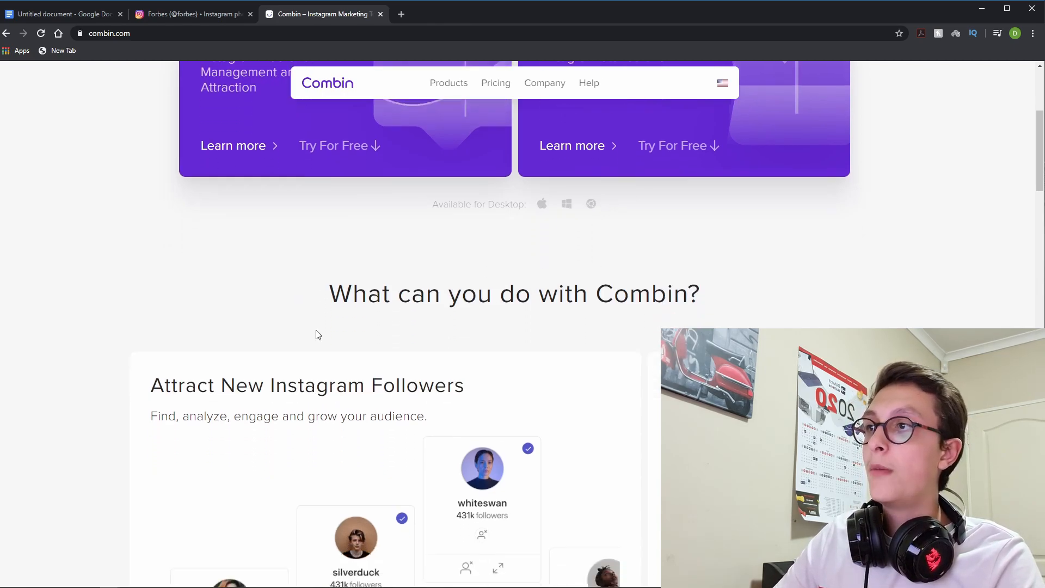
pyautogui.scroll(-3)
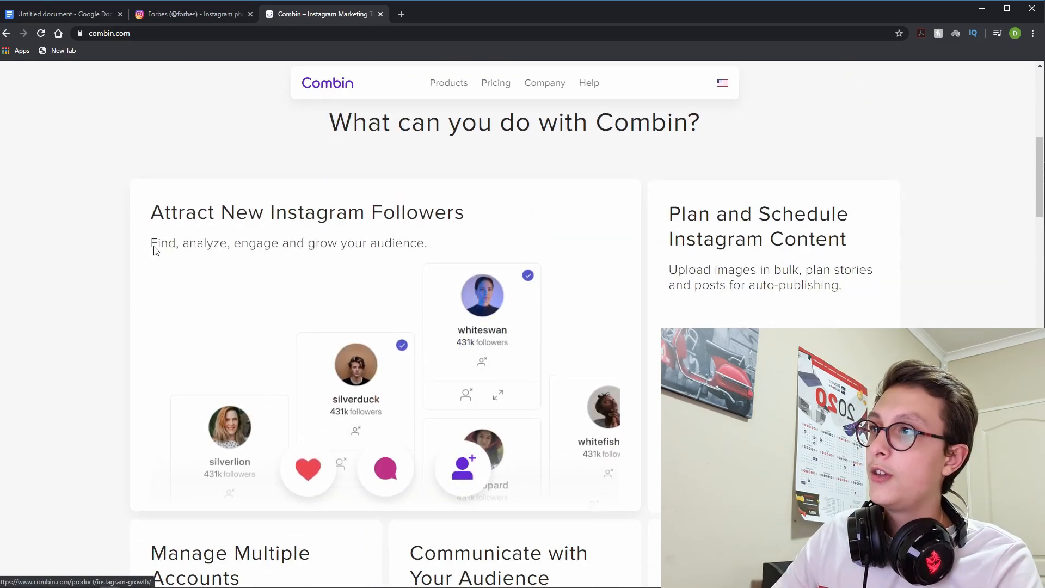
pyautogui.moveTo(388, 264)
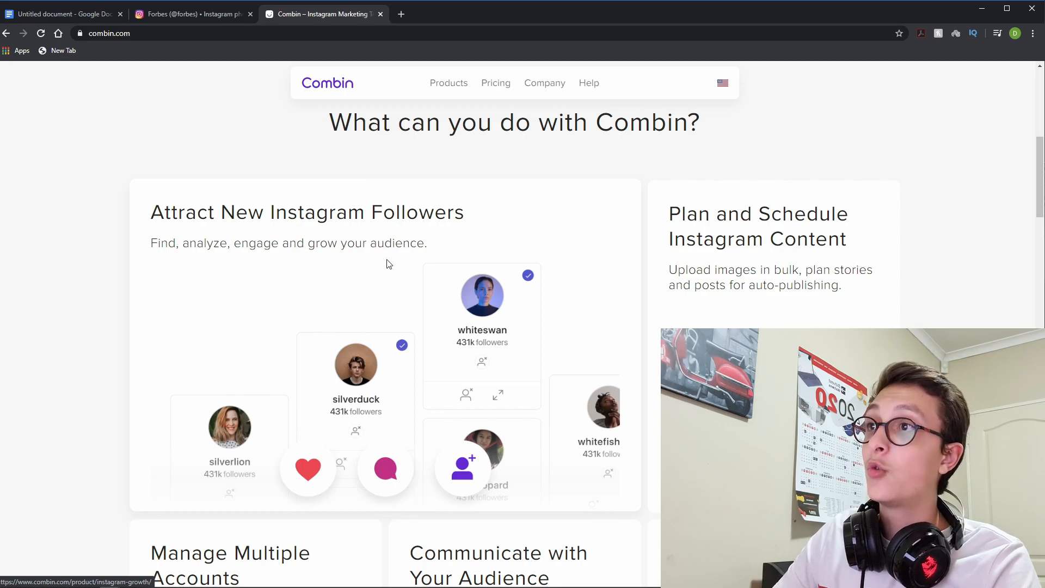
pyautogui.moveTo(467, 279)
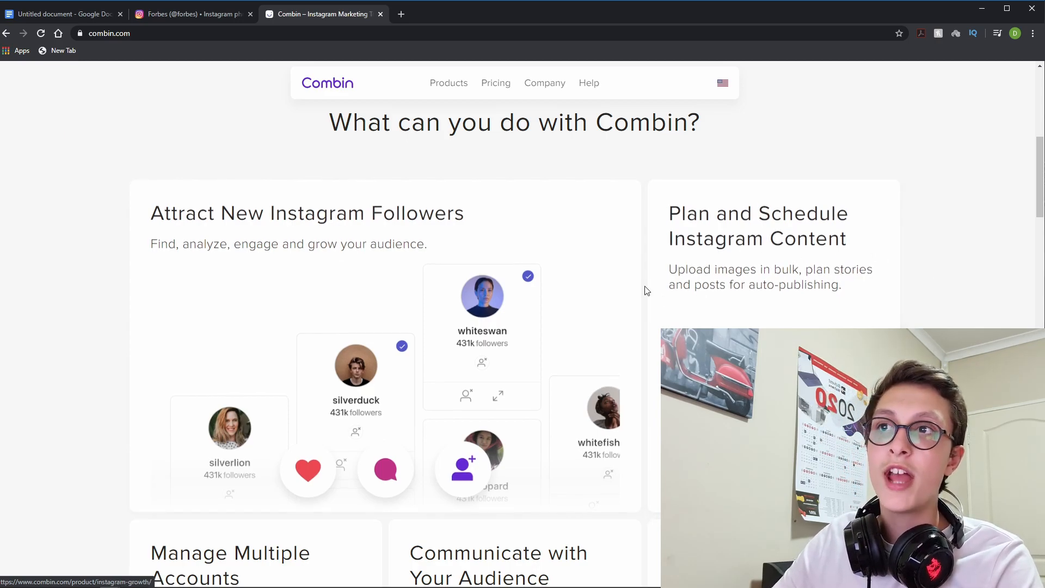
# Scroll through the feature cards on multiple accounts, audience communication and activity tracking.
pyautogui.scroll(-3)
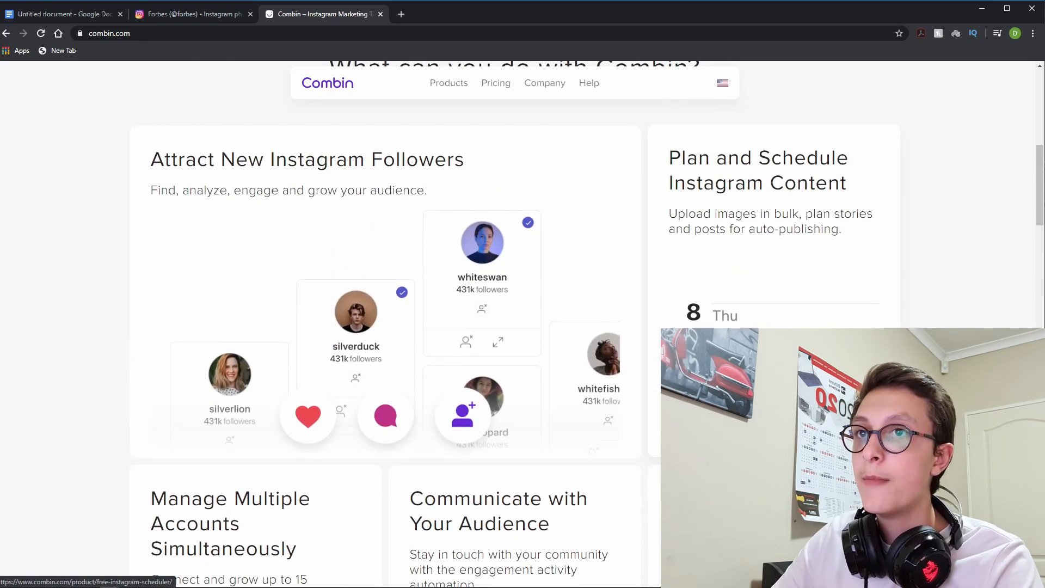
pyautogui.scroll(-3)
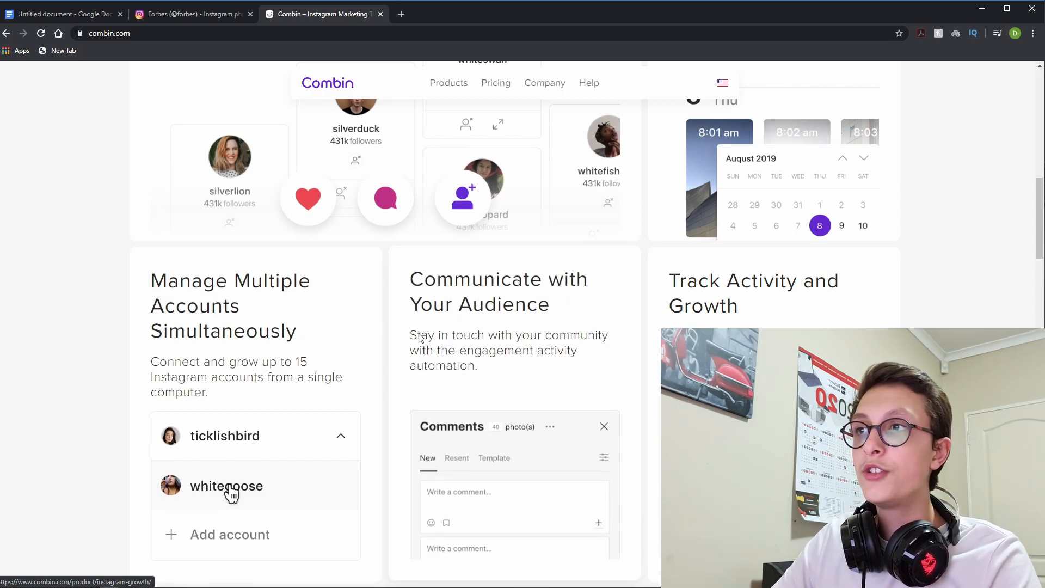
pyautogui.scroll(-3)
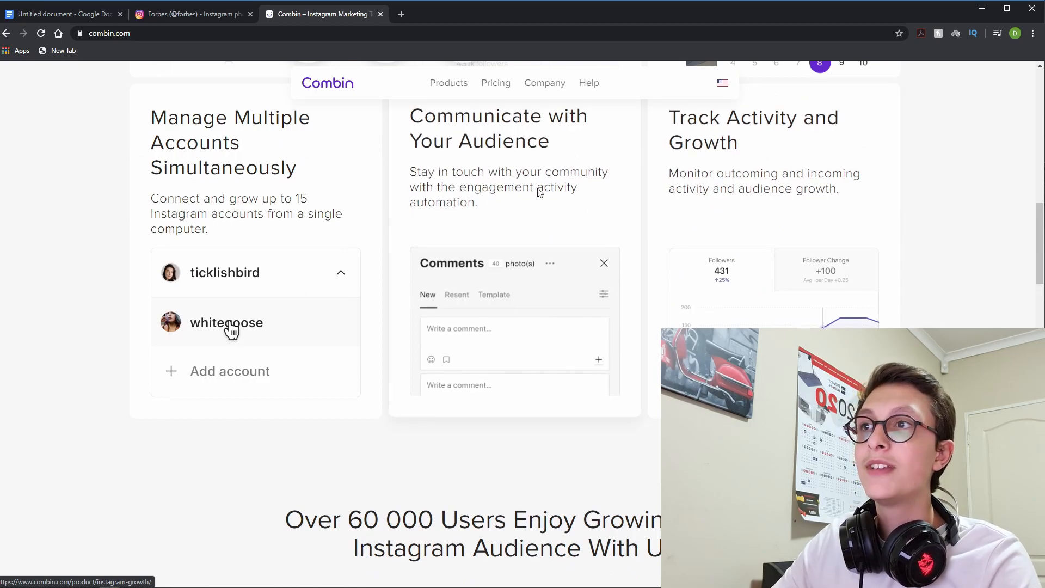
pyautogui.scroll(3)
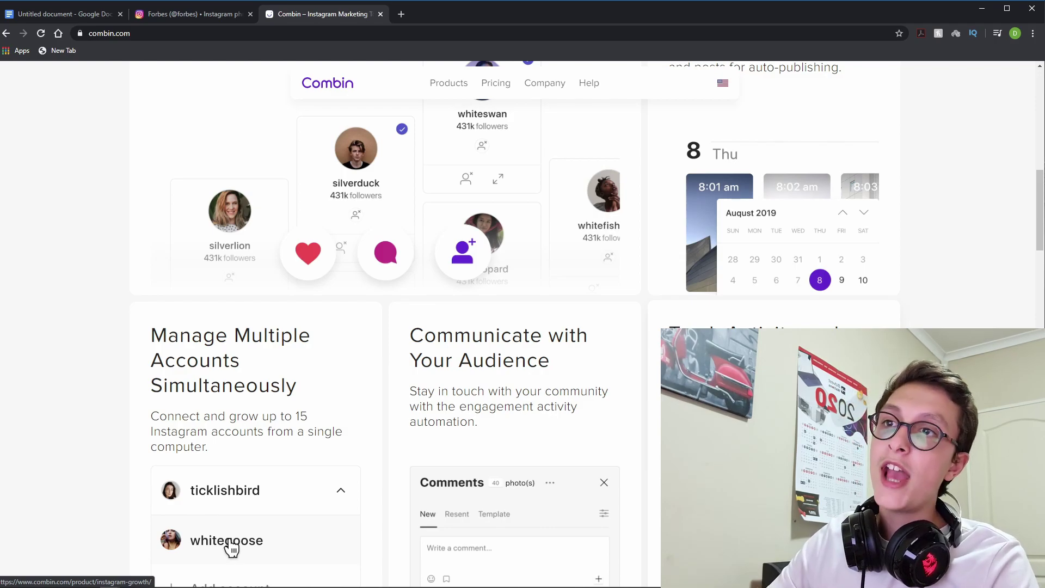
pyautogui.scroll(-3)
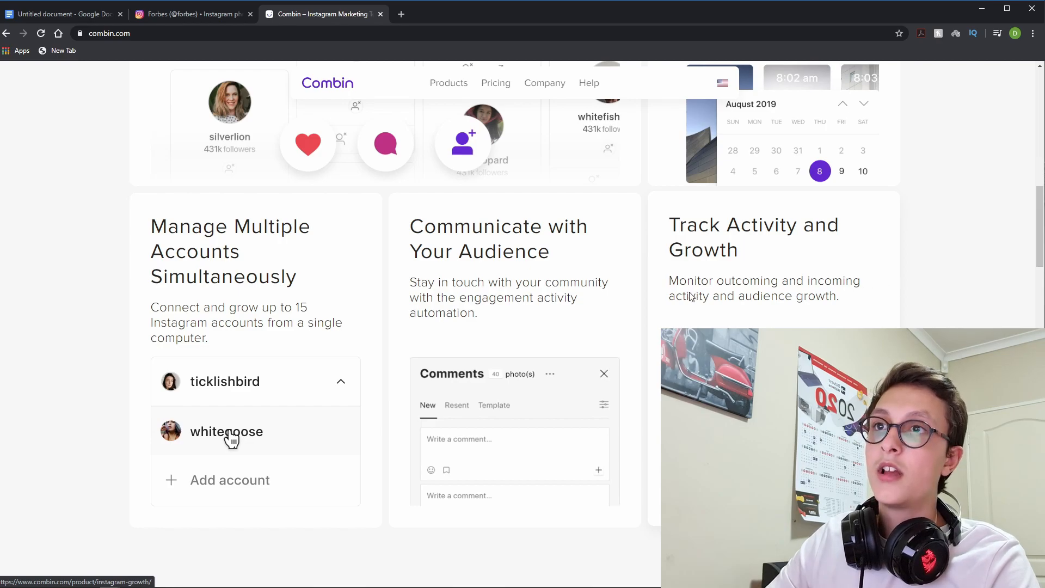
pyautogui.scroll(-3)
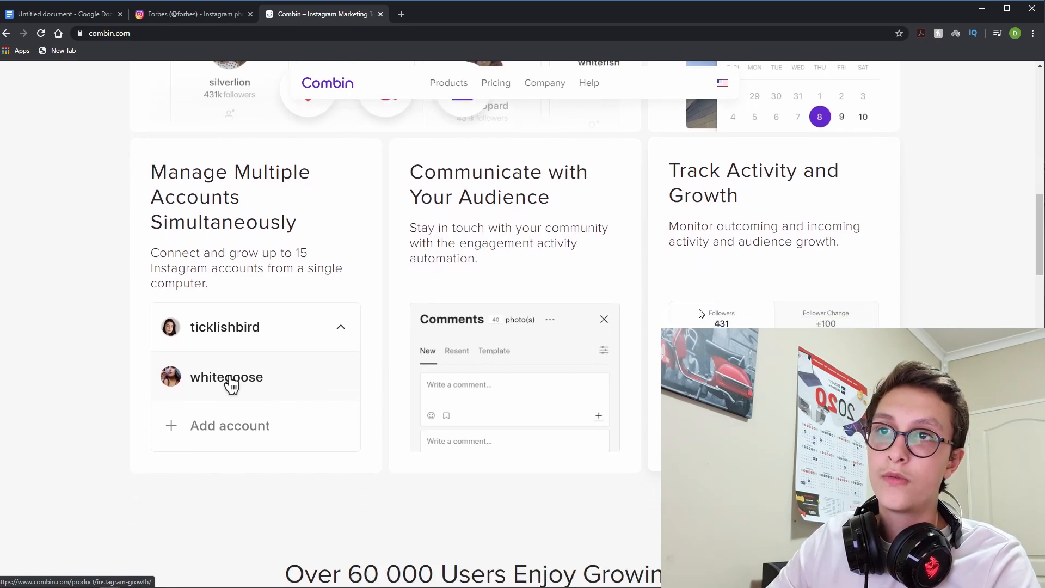
pyautogui.scroll(-3)
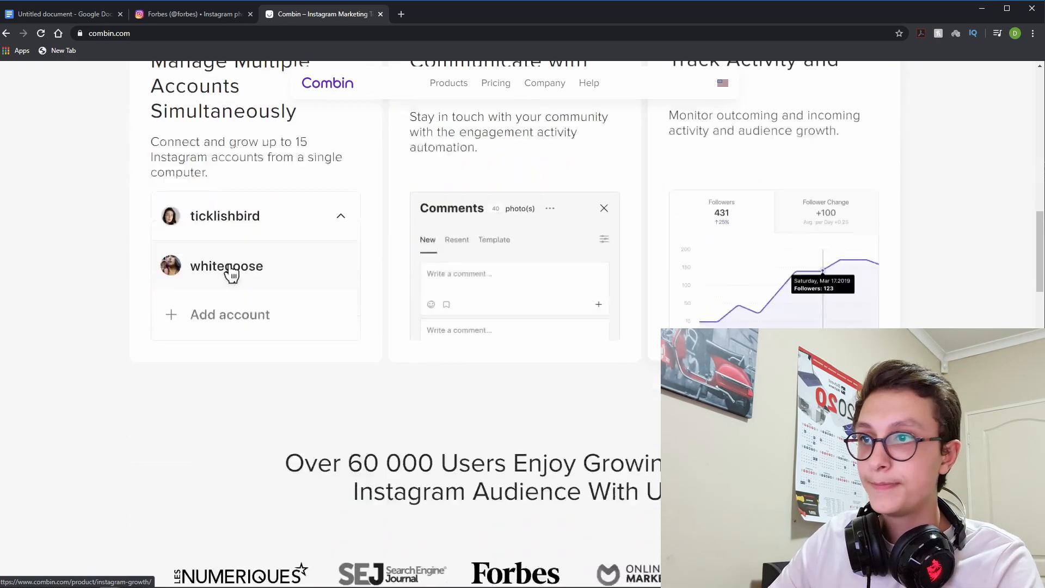
# Highlight the 'Over 60 000 Users' headline and scroll down to the press logos row.
pyautogui.scroll(-3)
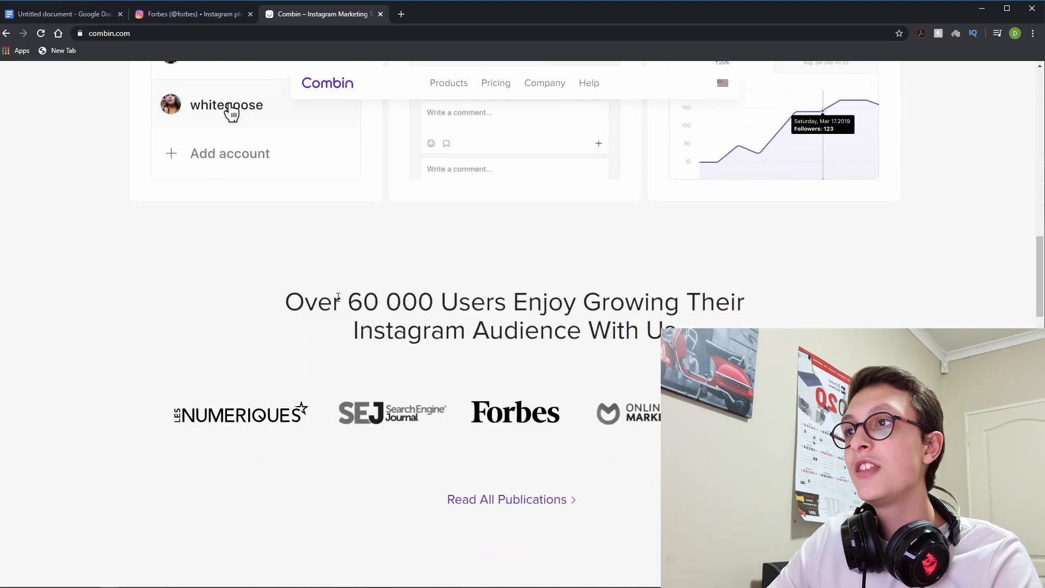
pyautogui.moveTo(344, 301); pyautogui.dragTo(469, 302)
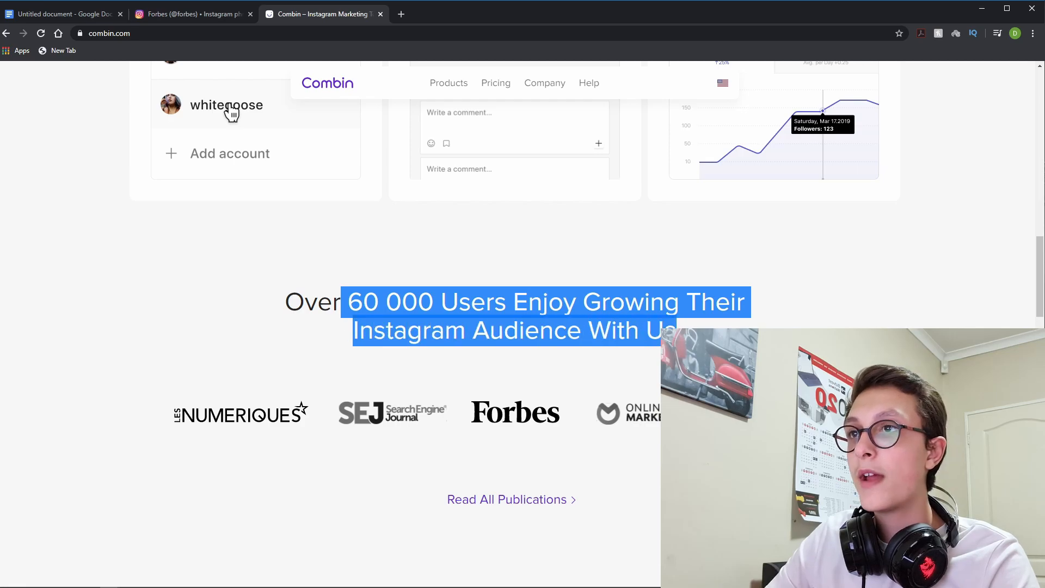
pyautogui.scroll(-3)
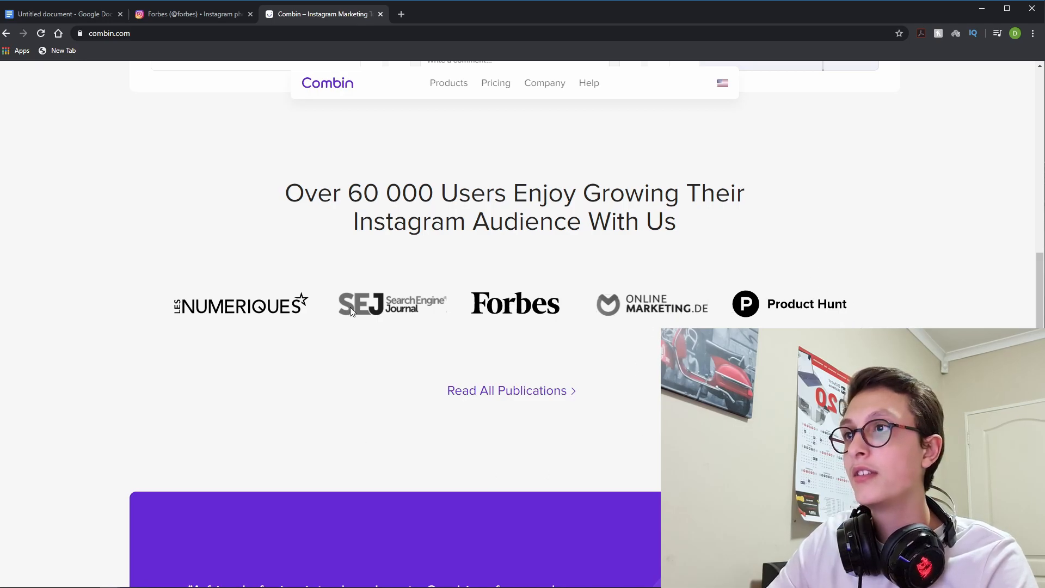
pyautogui.moveTo(286, 325)
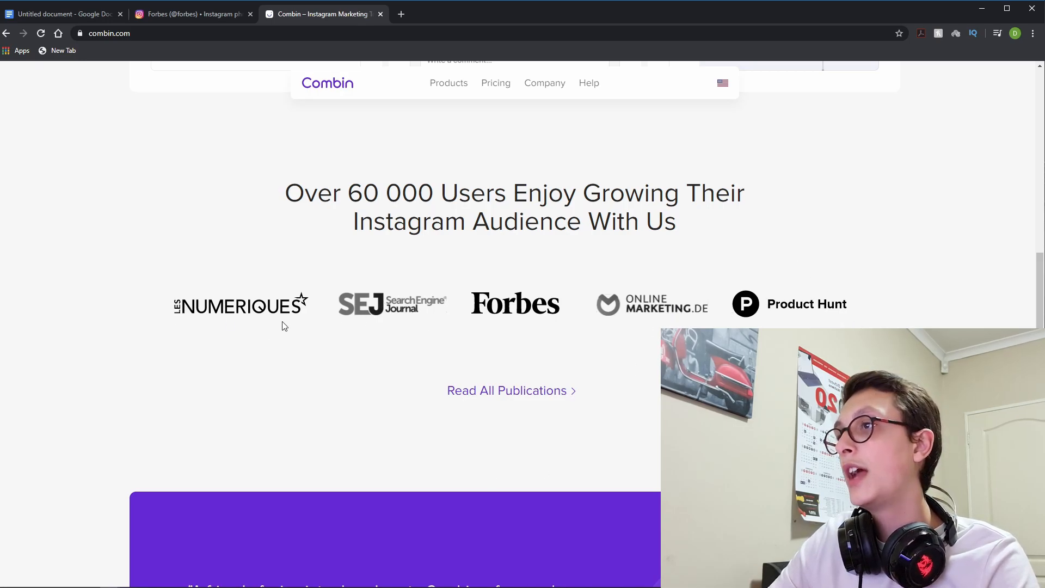
pyautogui.scroll(-3)
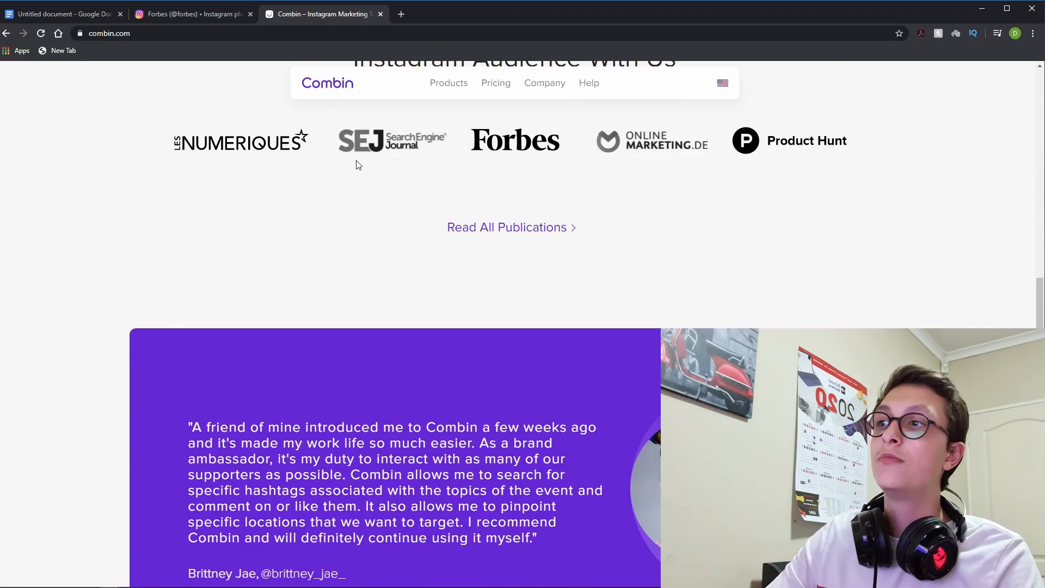
# Adjust the page so the purple brand ambassador testimonial card is fully visible.
pyautogui.scroll(-3)
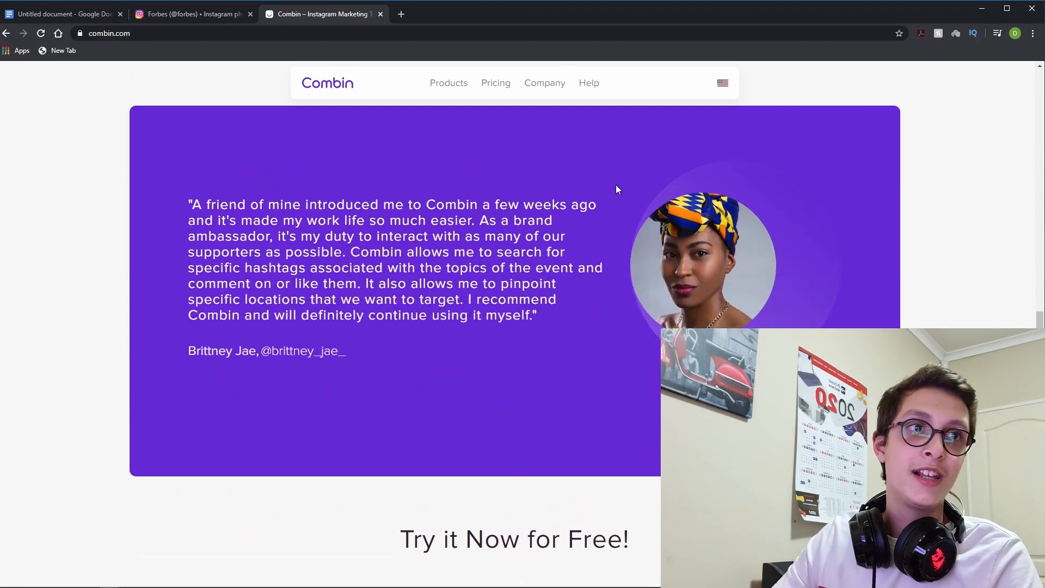
pyautogui.scroll(3)
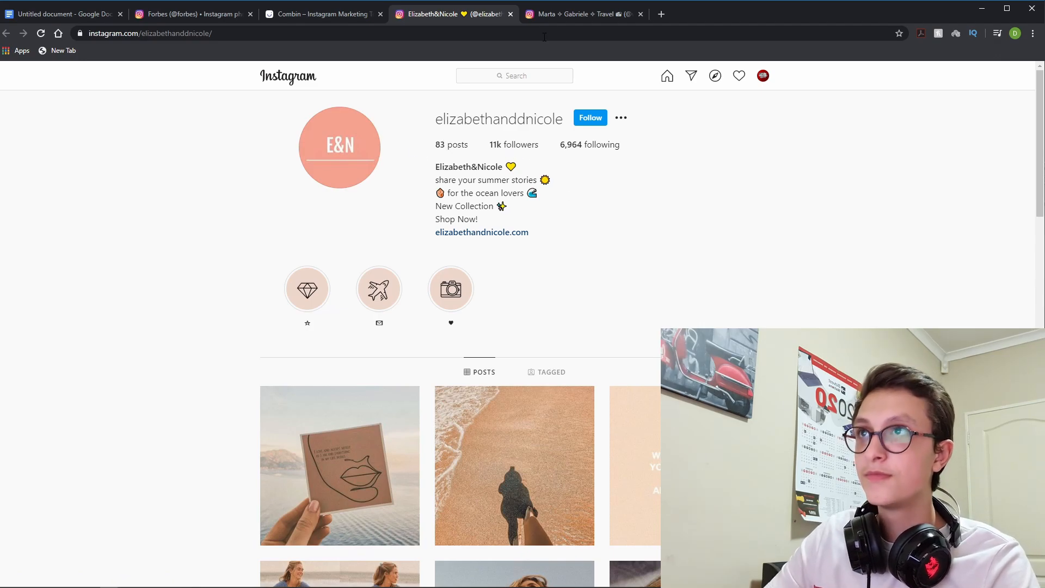
# Show the we_wander_everywhere travel profile and glance through its posts grid.
pyautogui.click(582, 14)
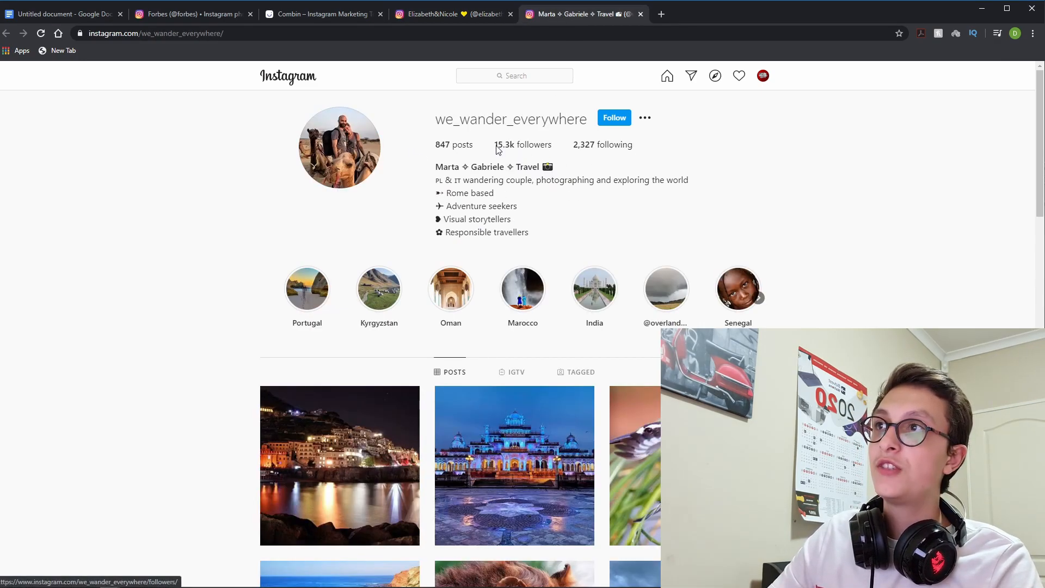
pyautogui.moveTo(513, 150)
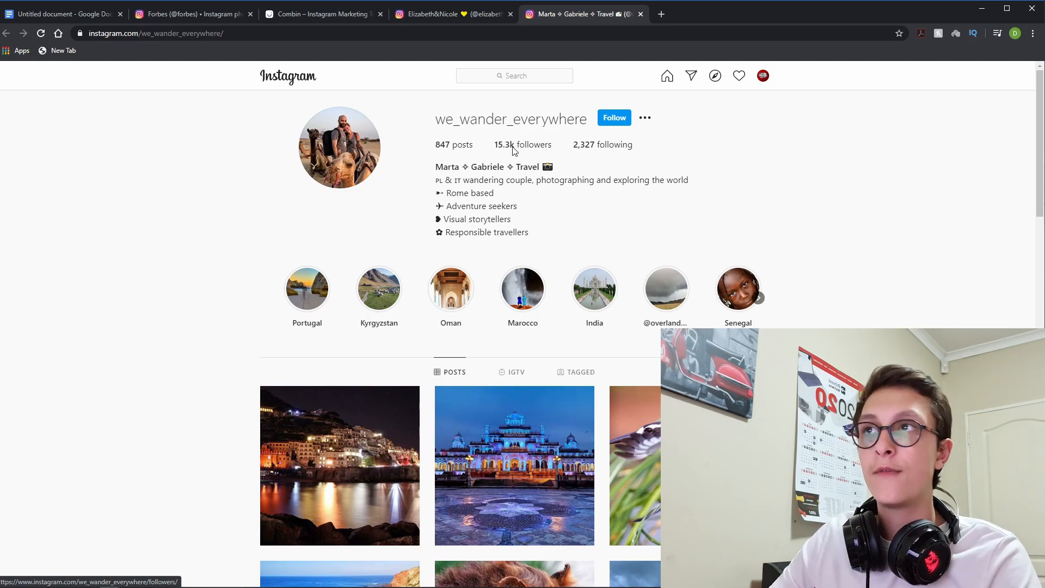
pyautogui.moveTo(435, 153)
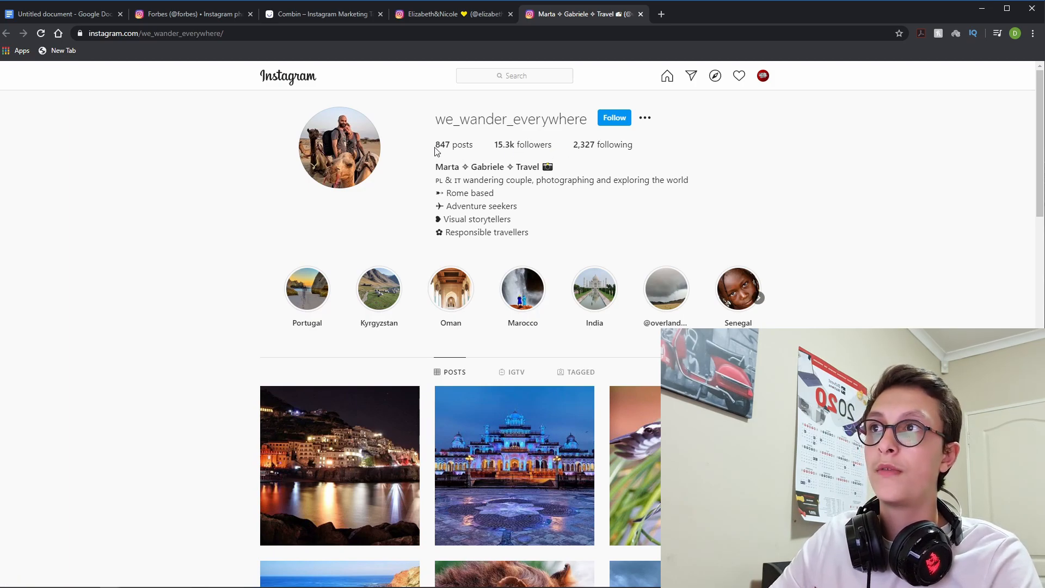
pyautogui.scroll(-3)
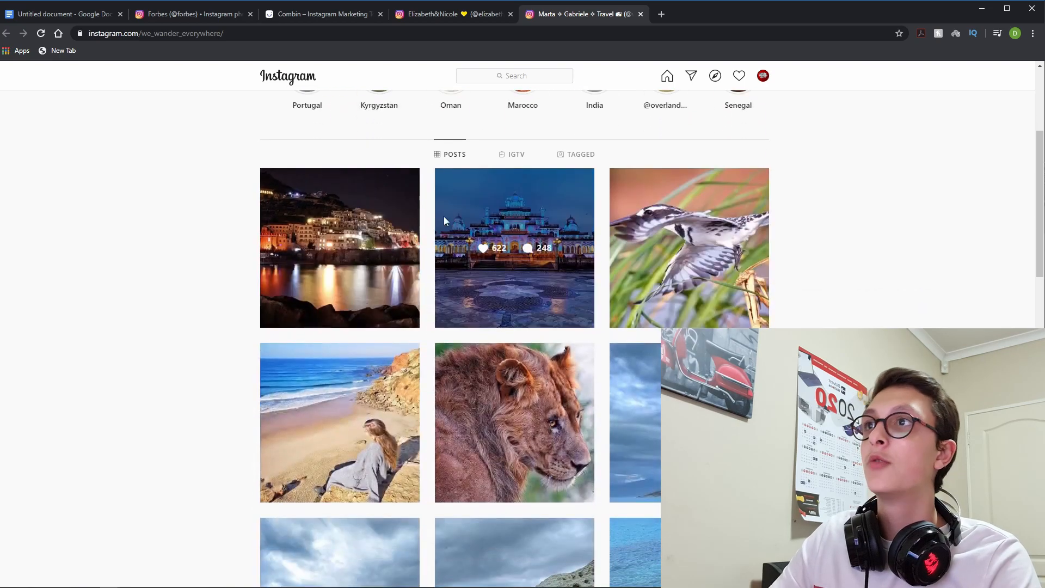
pyautogui.scroll(3)
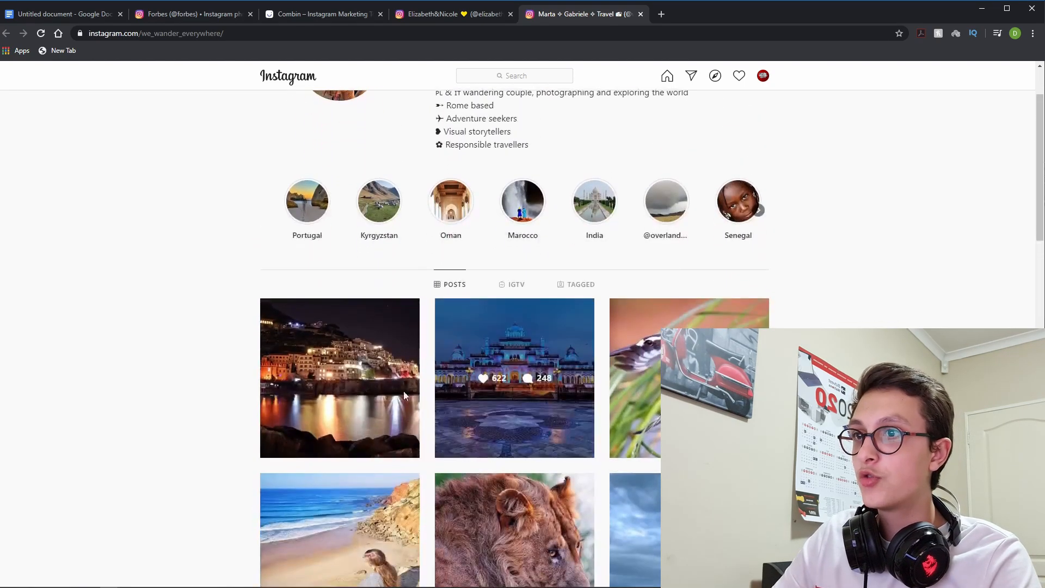
# View the Amalfi Coast night post and the Jaipur museum post, then return to Combin's site.
pyautogui.click(514, 378)
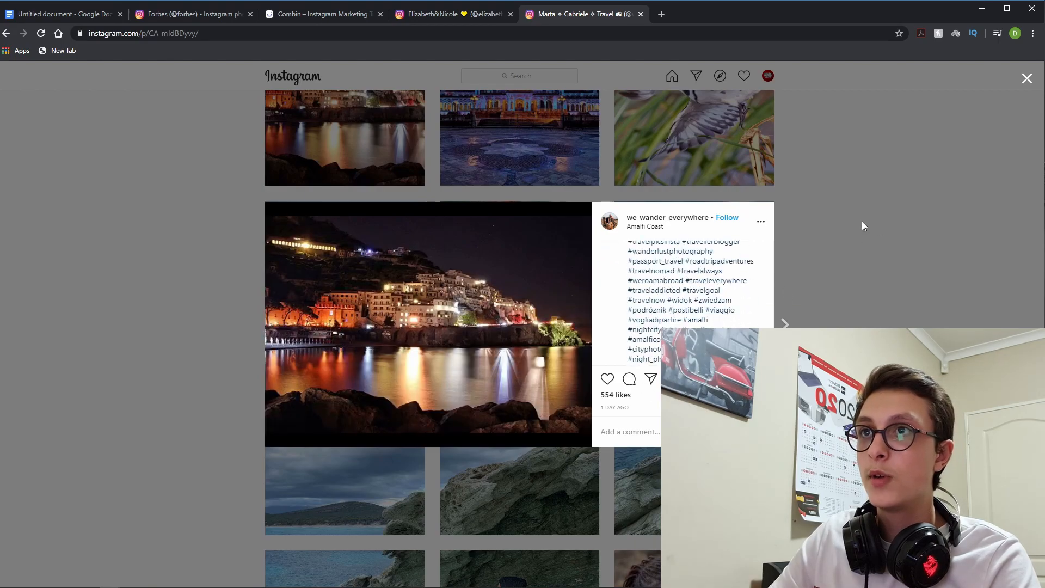
pyautogui.click(785, 324)
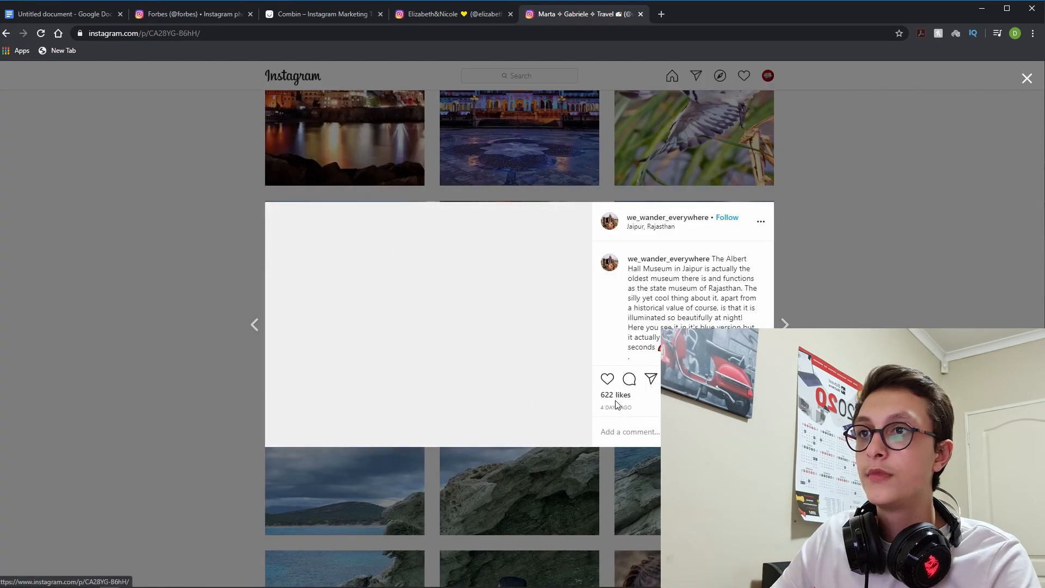
pyautogui.click(317, 14)
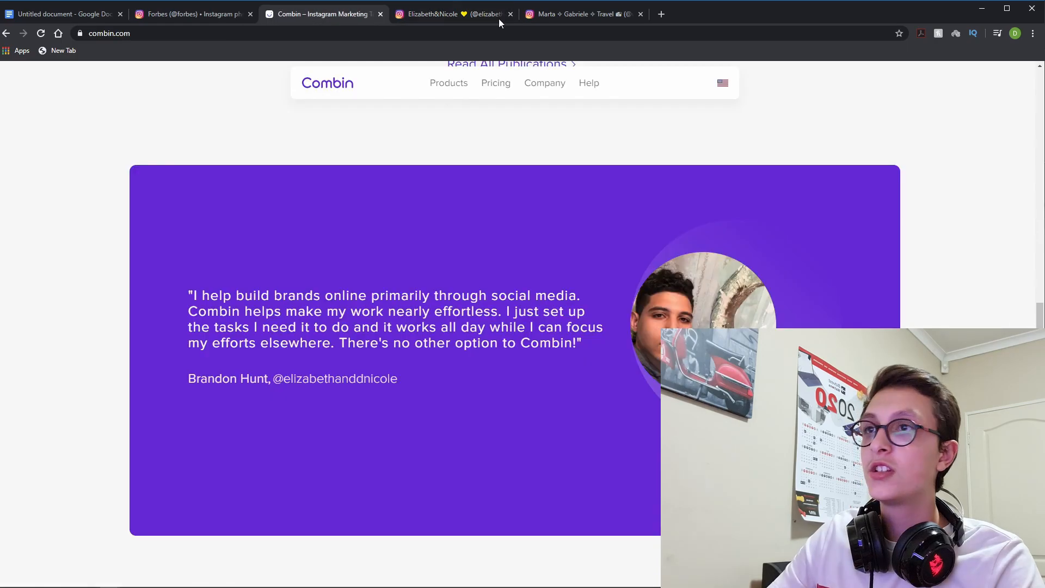
# Scroll to the 'Try it Now for Free!' section with the Growth and Scheduler cards.
pyautogui.scroll(-3)
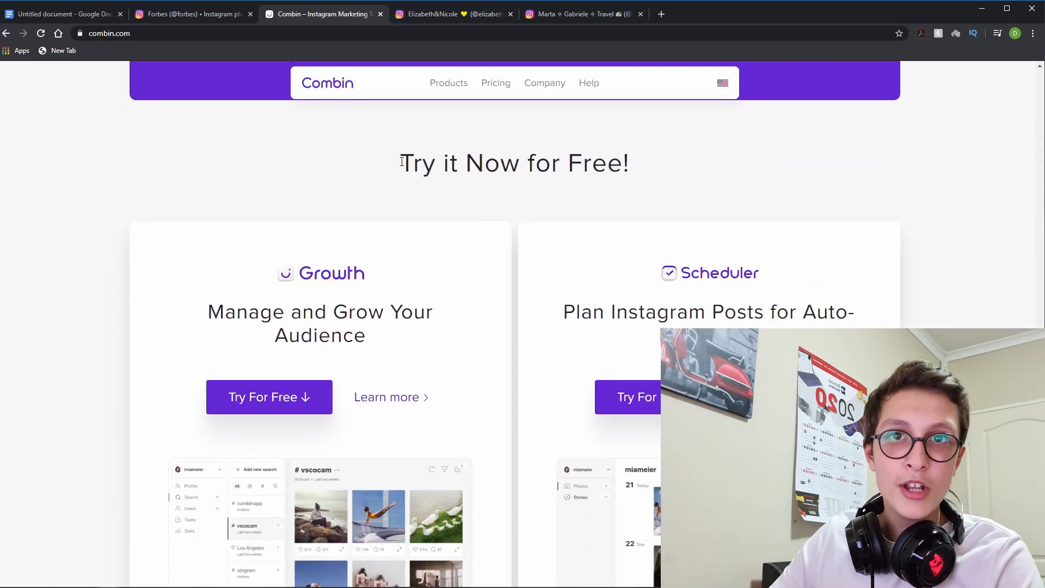
pyautogui.rightClick(725, 183)
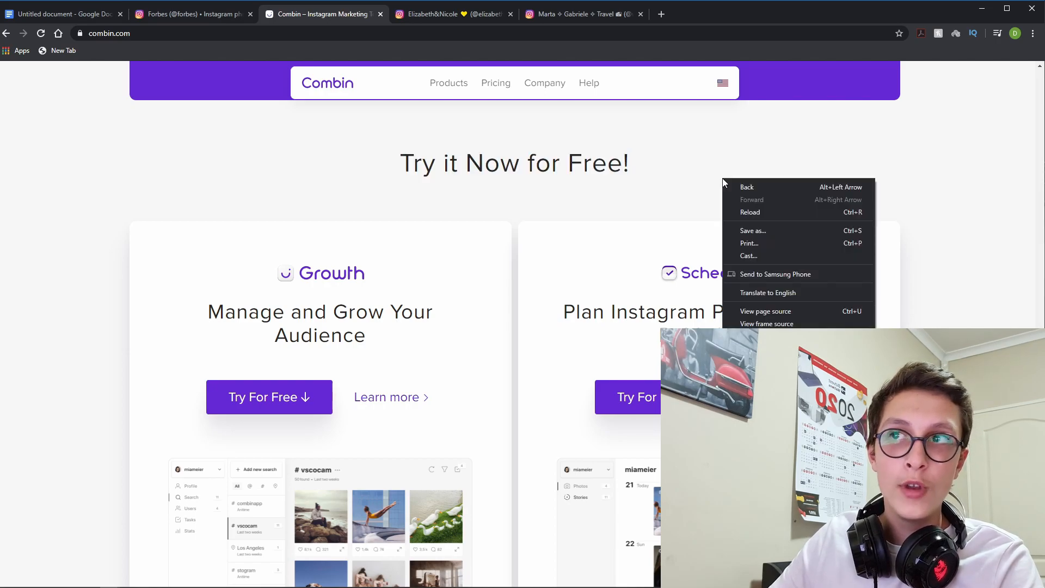
pyautogui.click(664, 222)
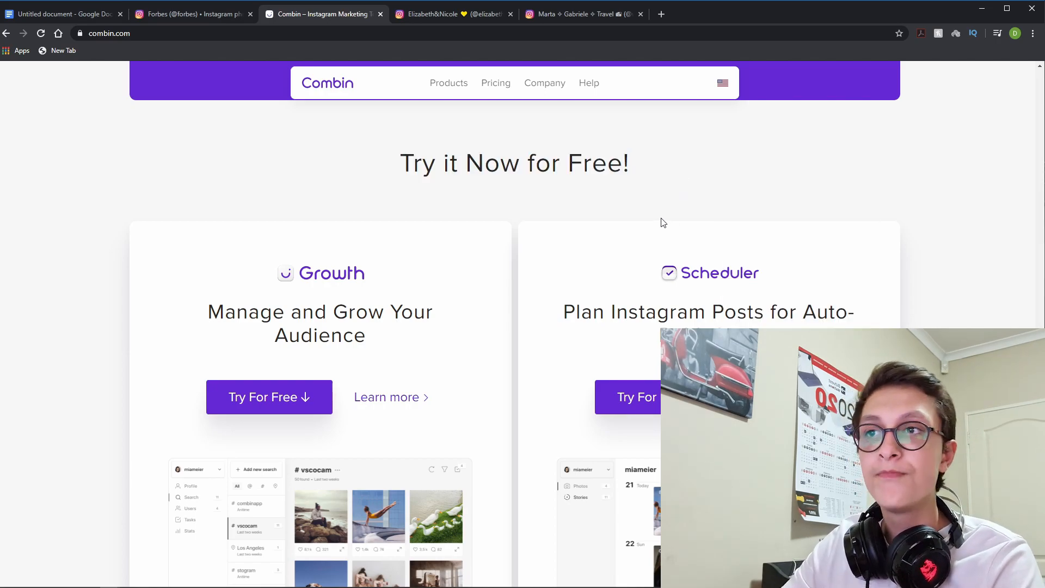
pyautogui.scroll(-3)
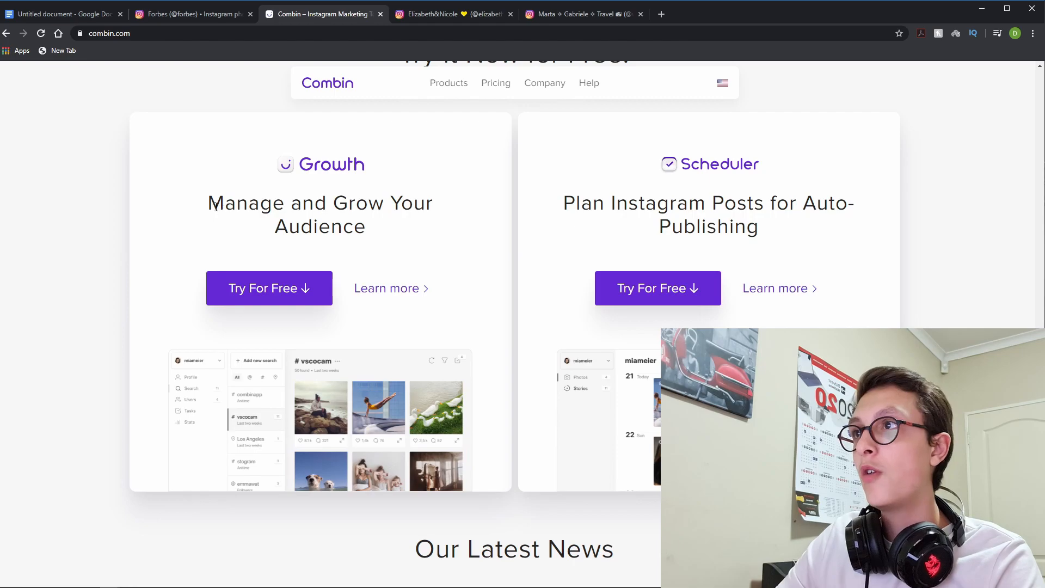